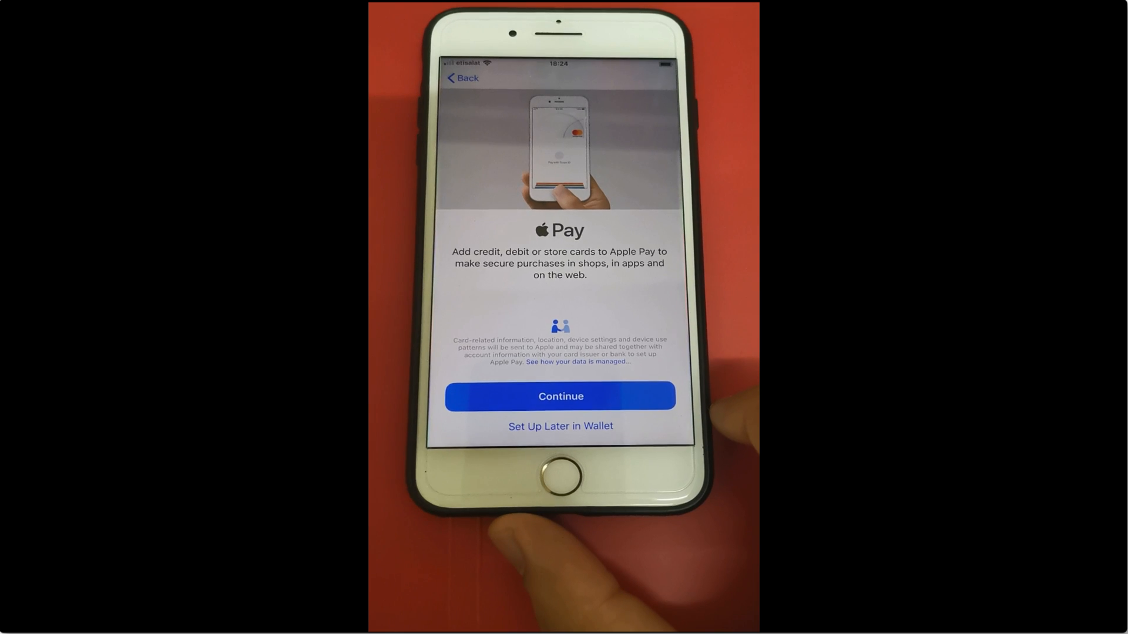
Step: Postpone Apple Pay, keep the Light appearance to finish setup, then enter Settings from the home screen
left_click(560, 396)
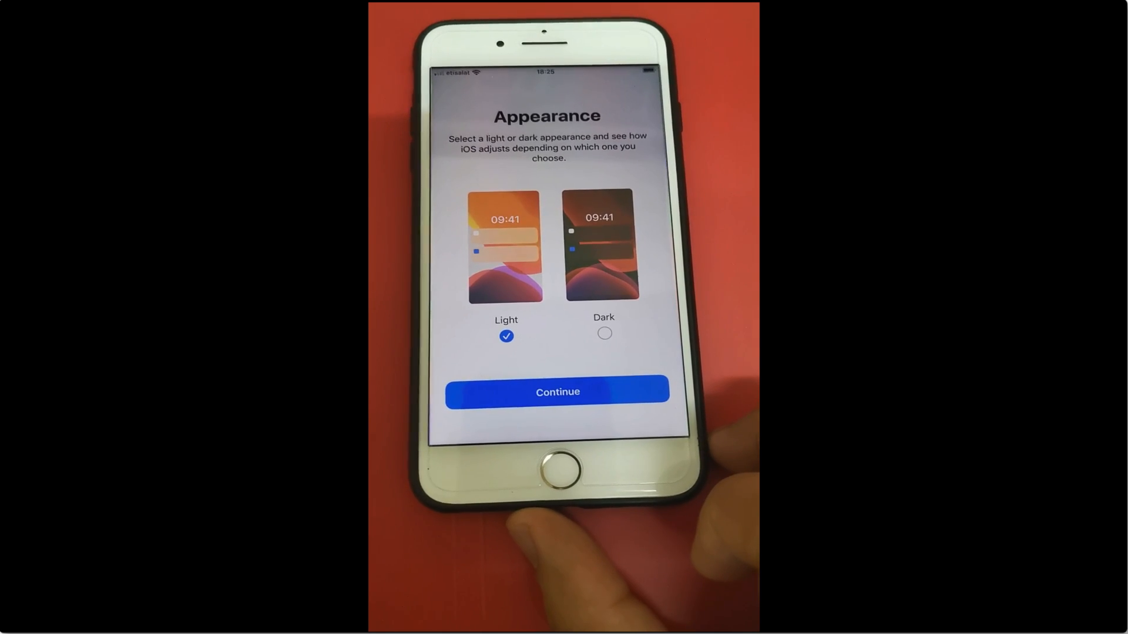
left_click(604, 332)
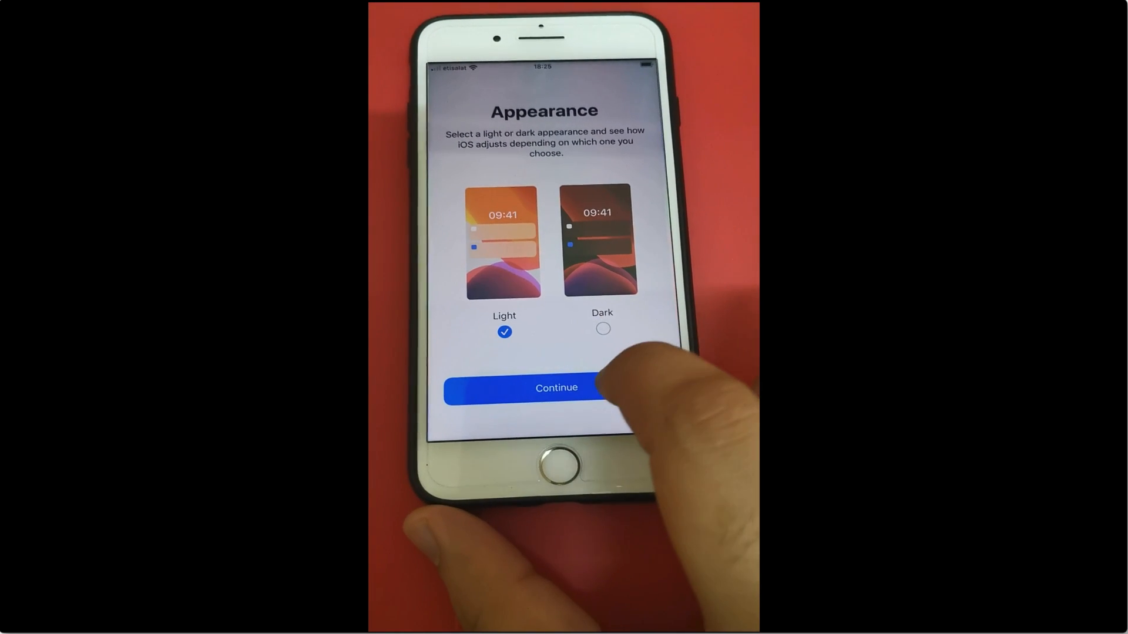
left_click(602, 329)
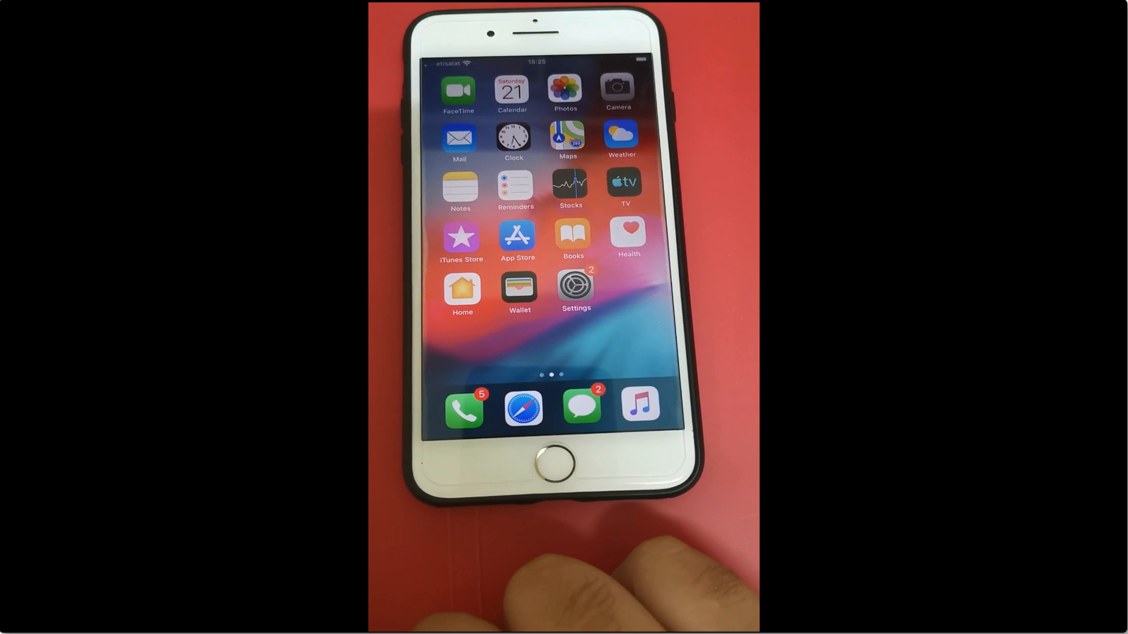
left_click(576, 288)
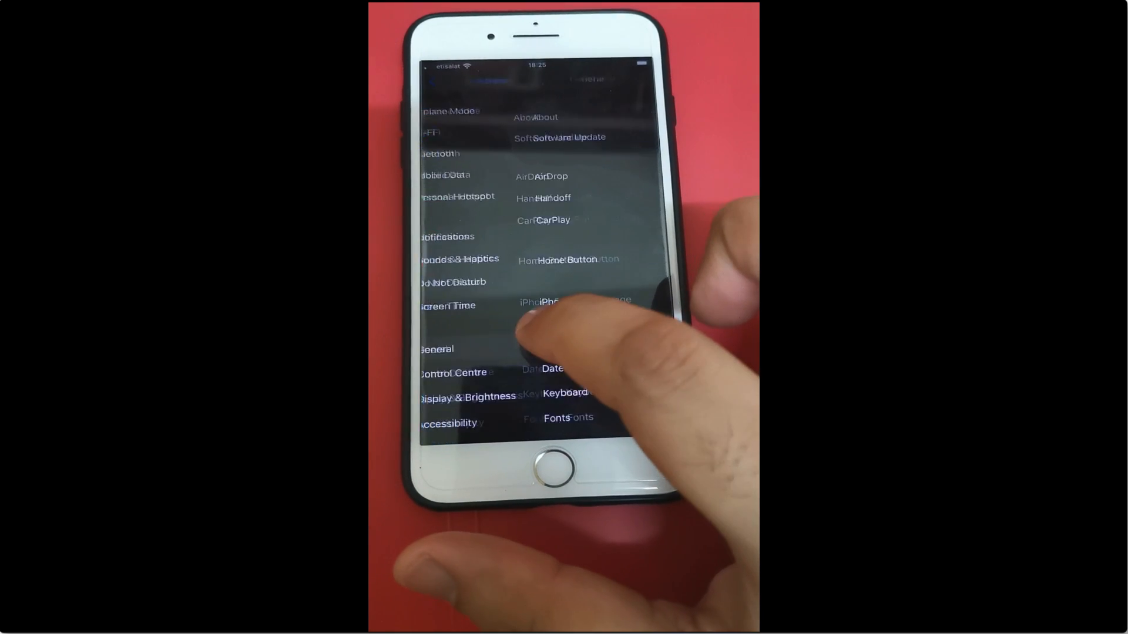